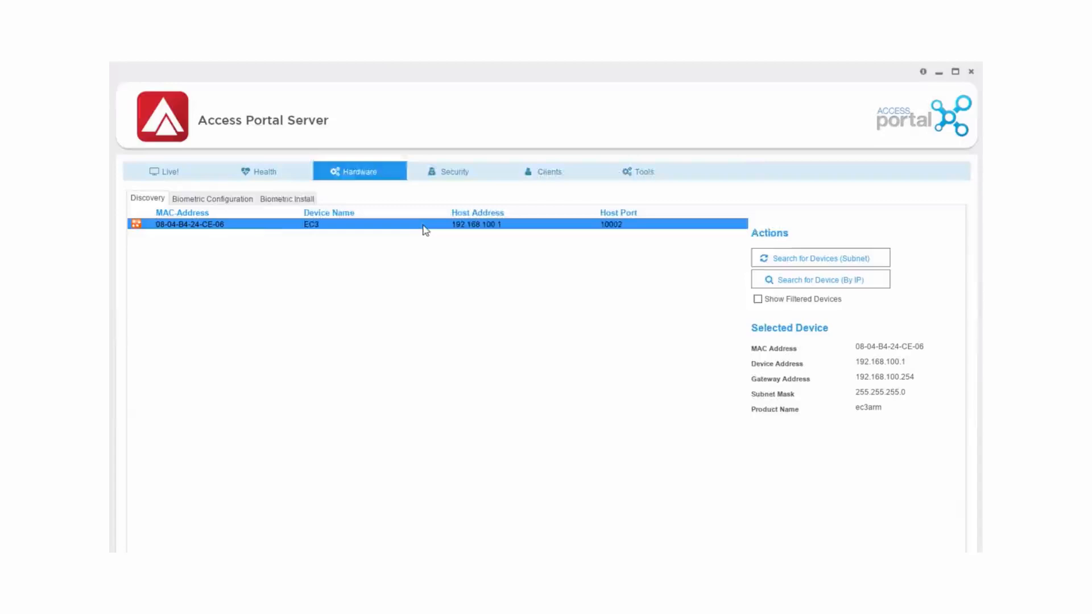
# Save the EC3 controller's network settings (192.168.100.20, hostname EC3_Aperio) and return to the discovery list.
pyautogui.doubleClick(279, 224)
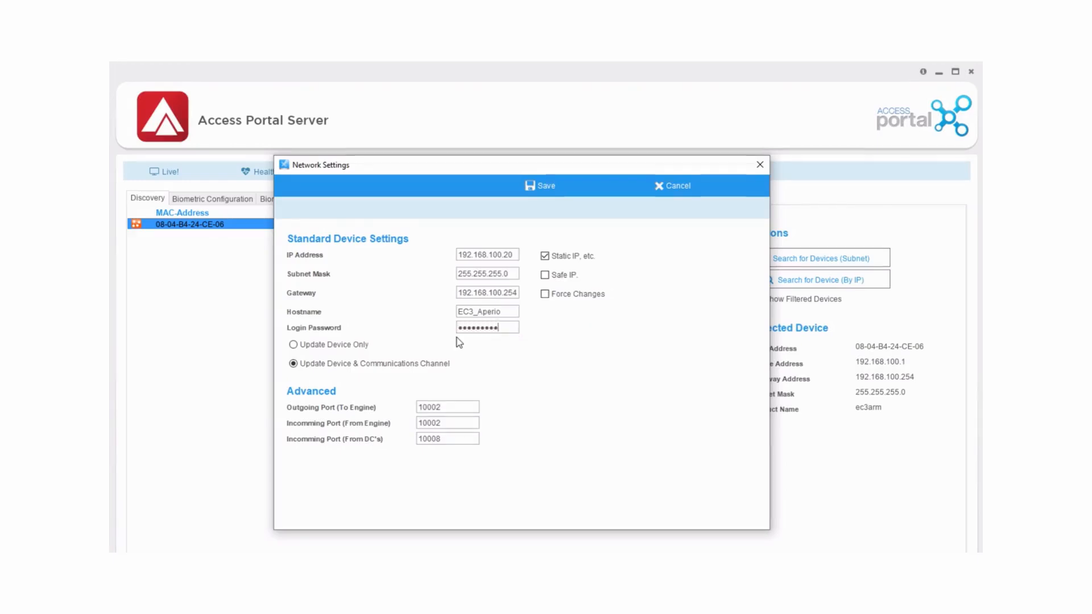
pyautogui.click(540, 185)
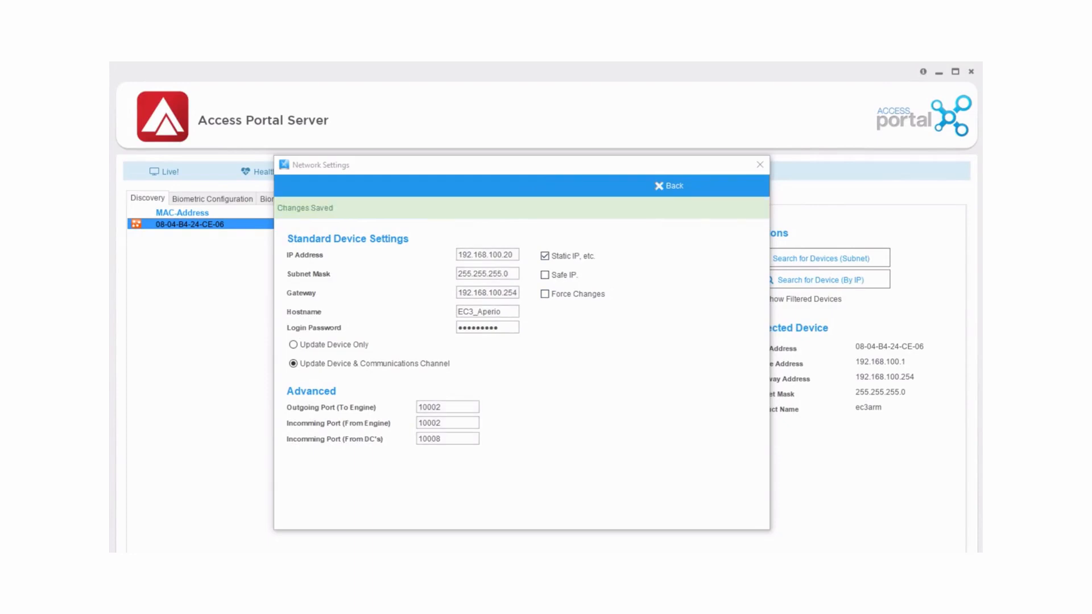
pyautogui.click(667, 185)
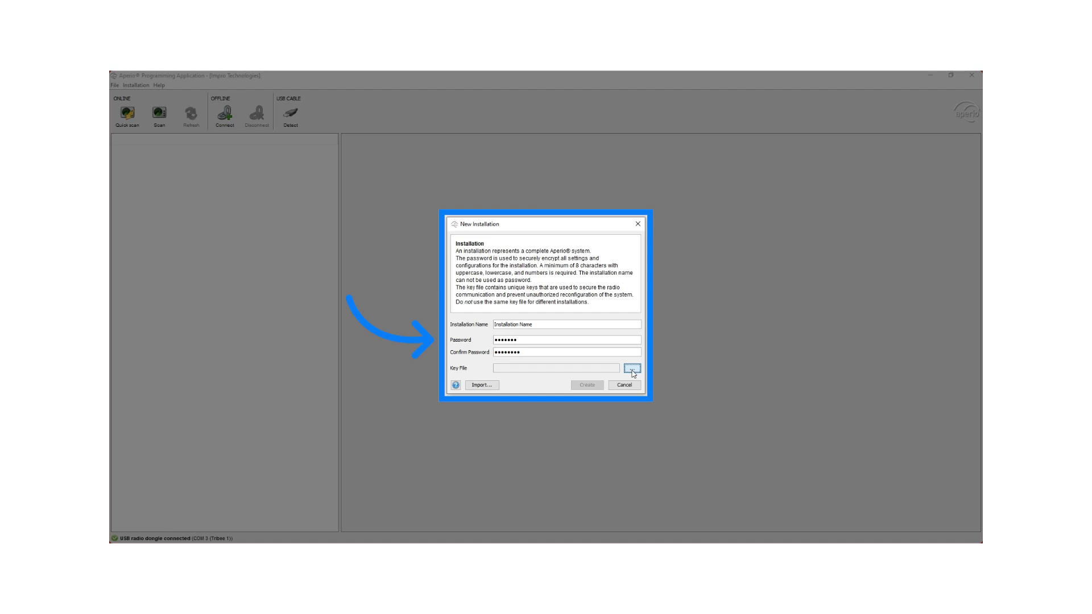
# Attach the site's .xml key file and create the new password-protected installation.
pyautogui.click(632, 367)
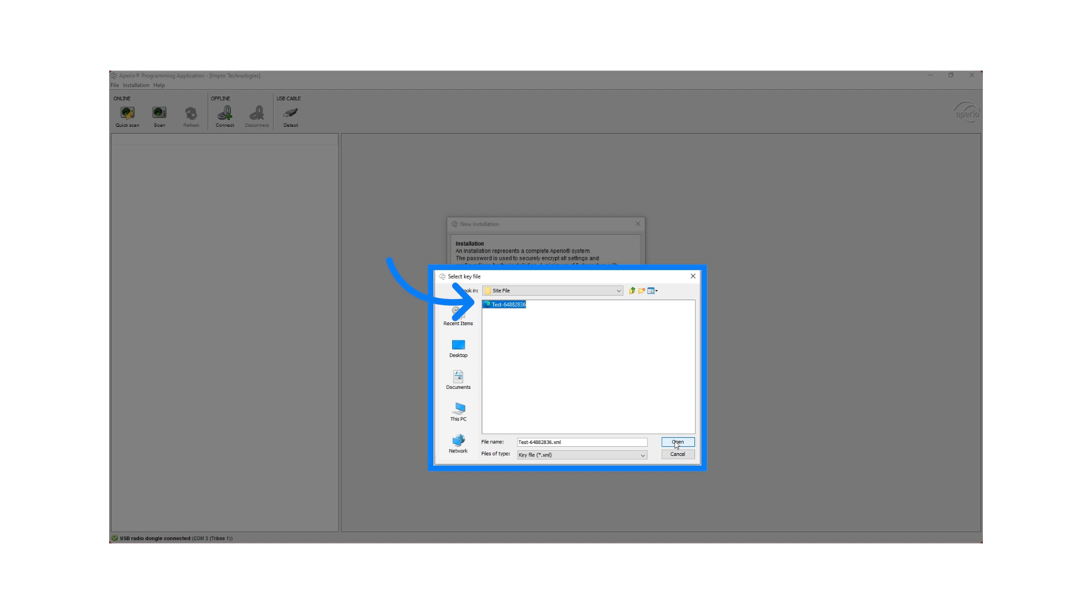
pyautogui.click(675, 441)
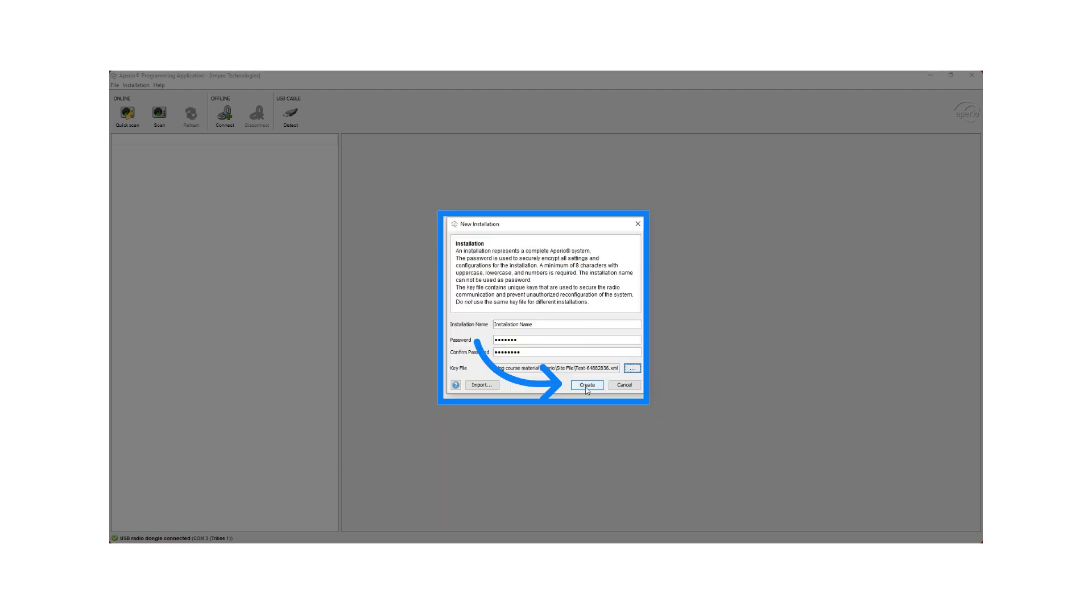
pyautogui.click(114, 85)
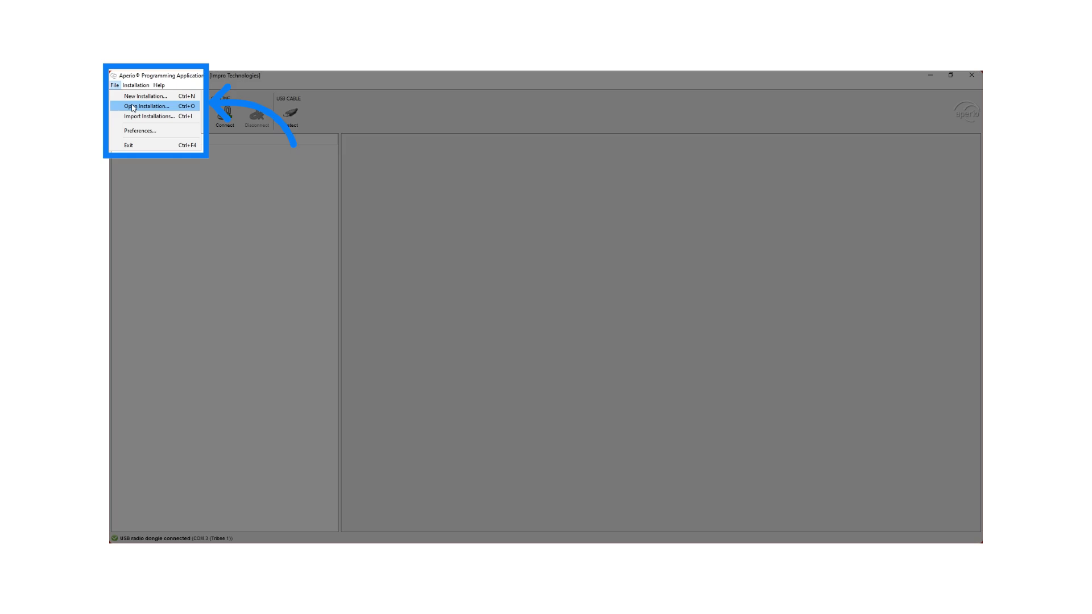
# Open the Impro Technologies installation and quick-scan for nearby Aperio locks and hubs.
pyautogui.click(144, 104)
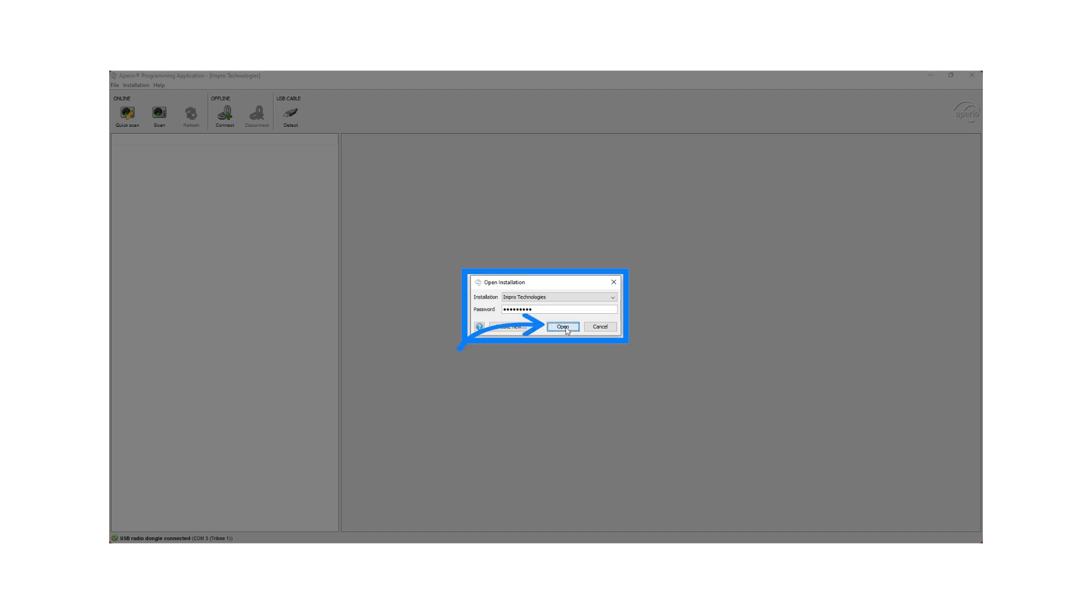
pyautogui.click(564, 328)
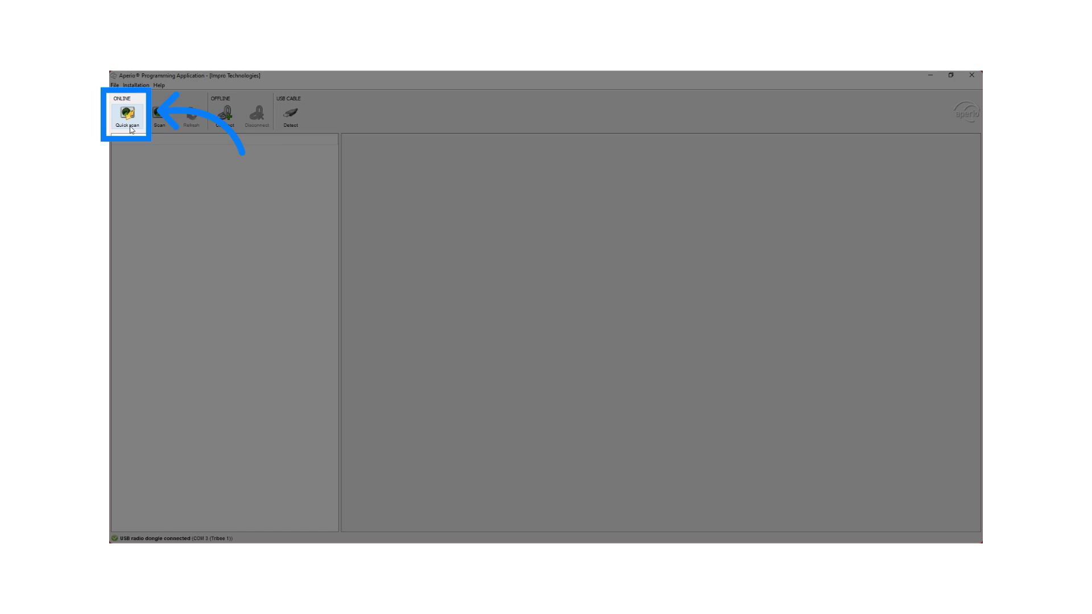
pyautogui.click(127, 115)
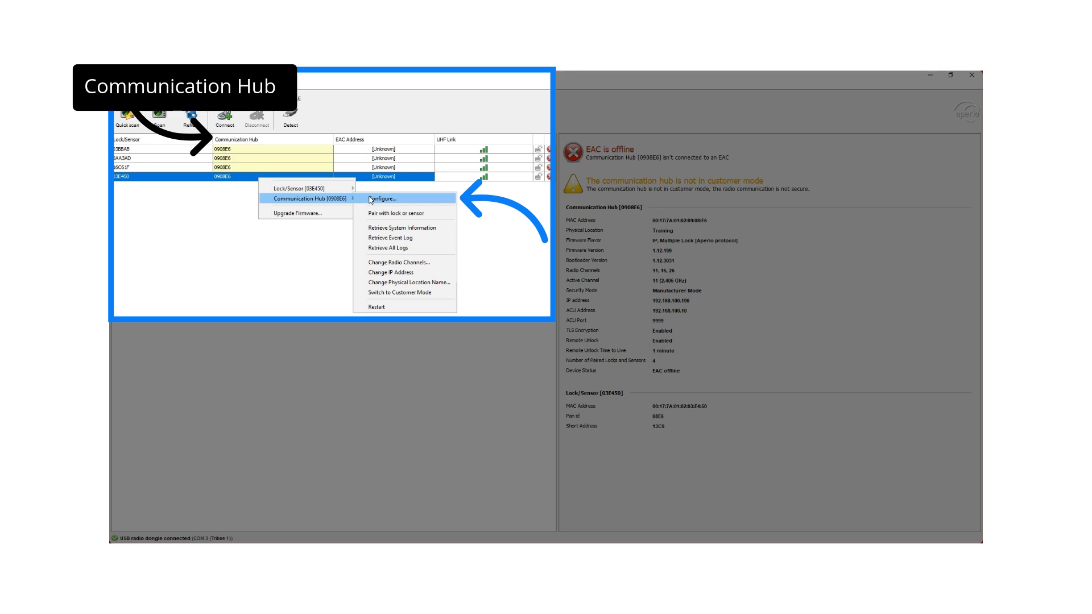
# Configure hub 0908E6's ACU connection as 192.168.100.20, port 9999, TLS enabled.
pyautogui.click(382, 198)
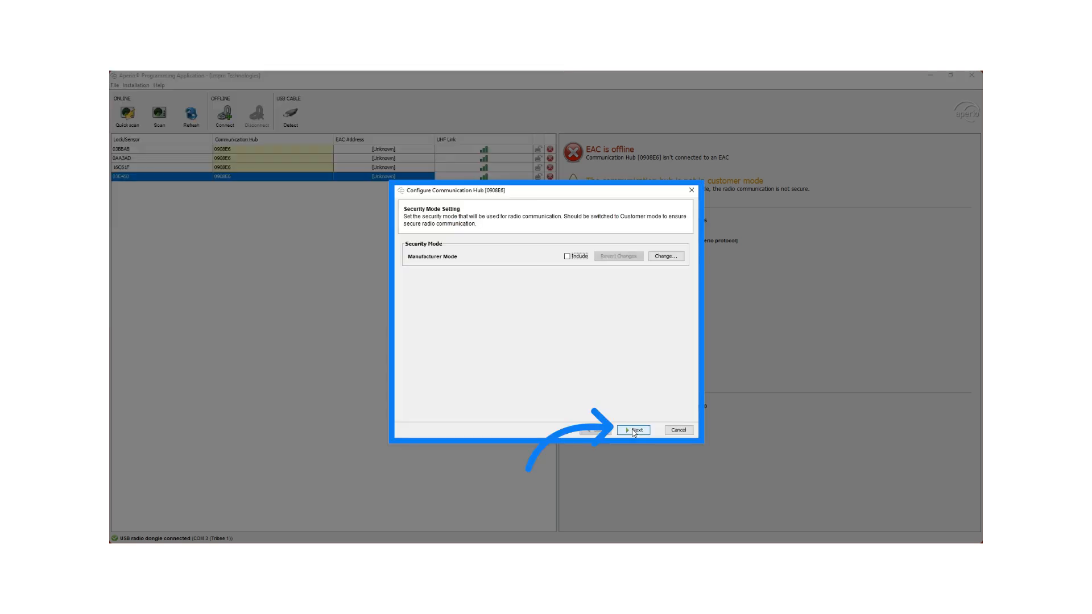
pyautogui.click(634, 430)
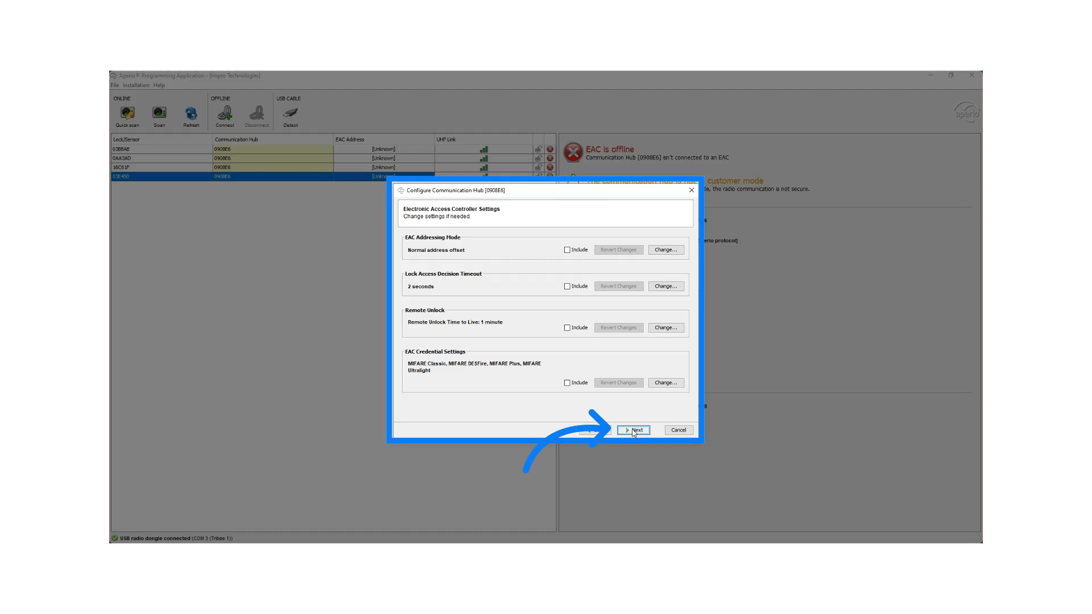
pyautogui.click(634, 430)
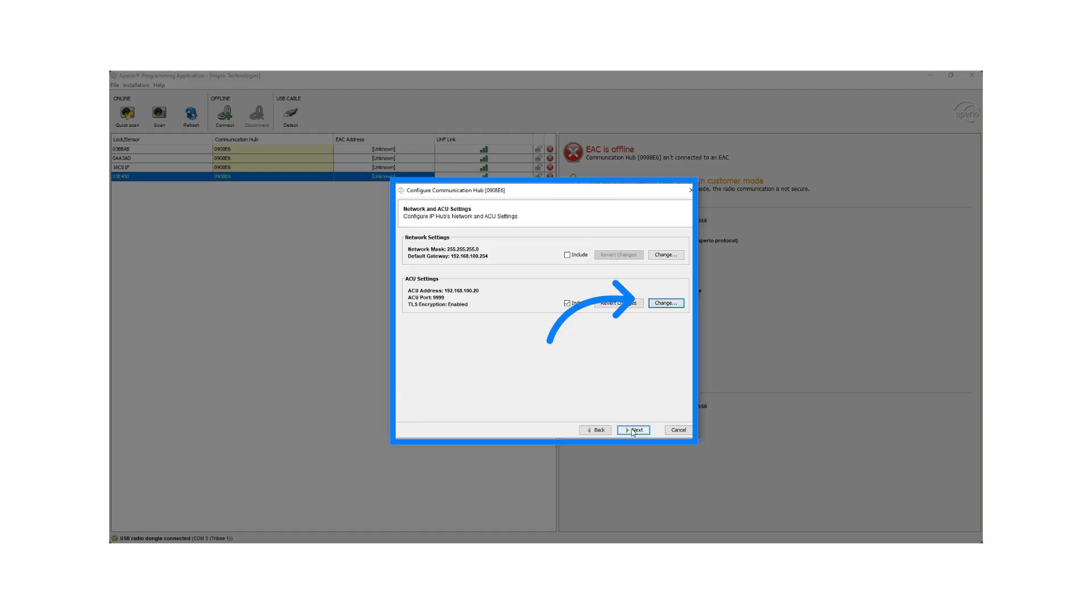
pyautogui.click(665, 302)
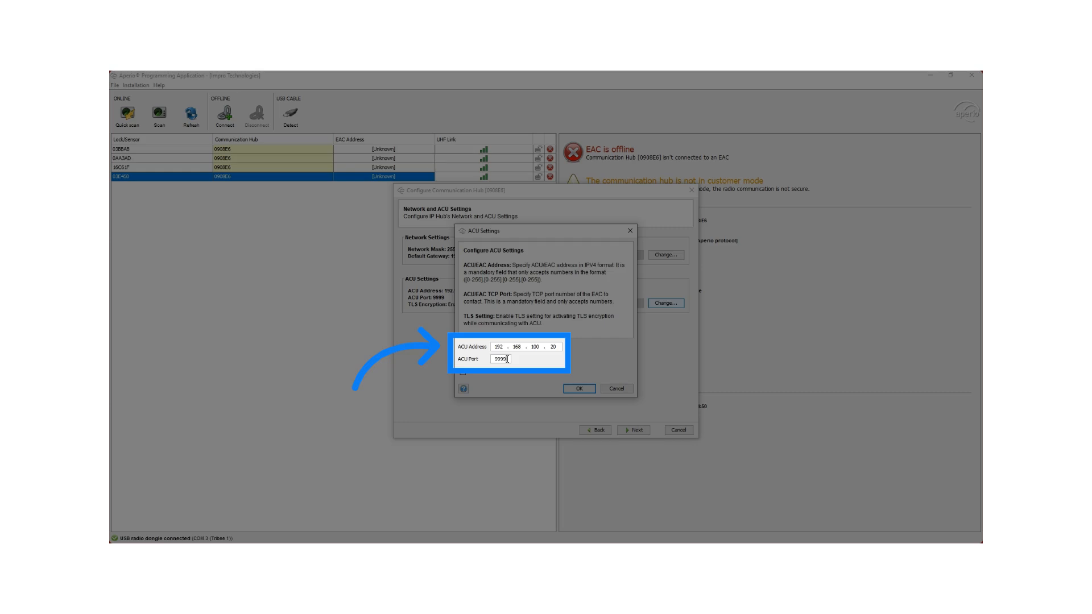
pyautogui.click(464, 371)
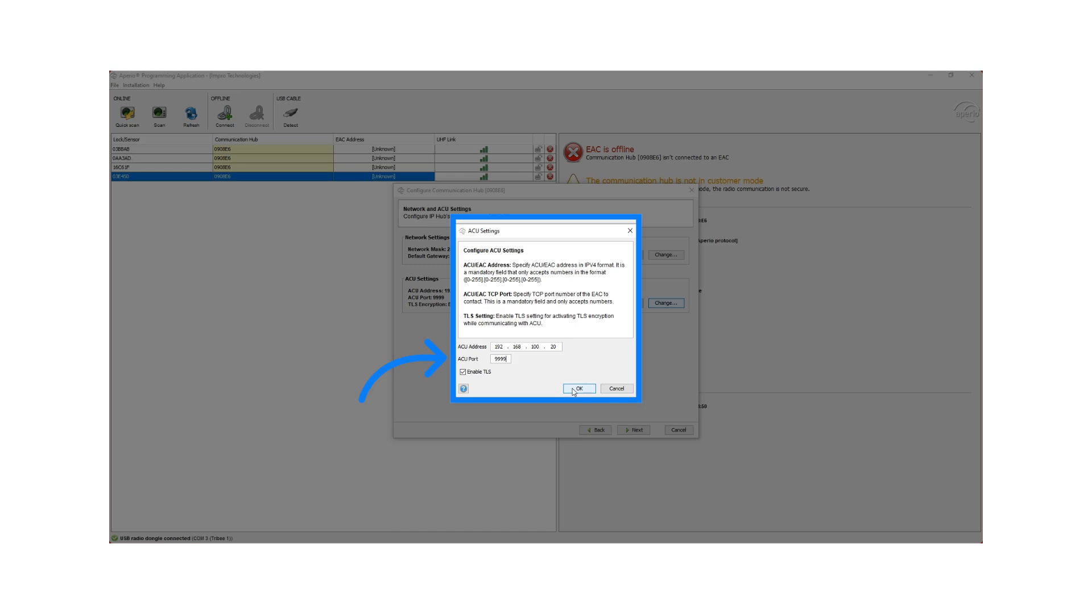
pyautogui.click(578, 388)
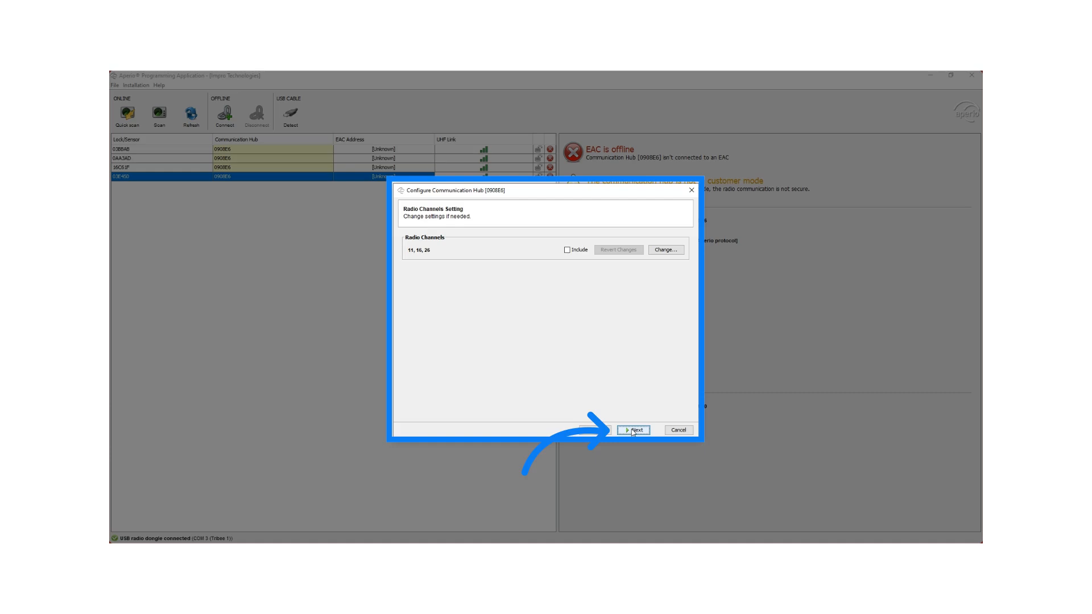
# Apply the ACU settings to the hub and dismiss the successful update result.
pyautogui.click(635, 430)
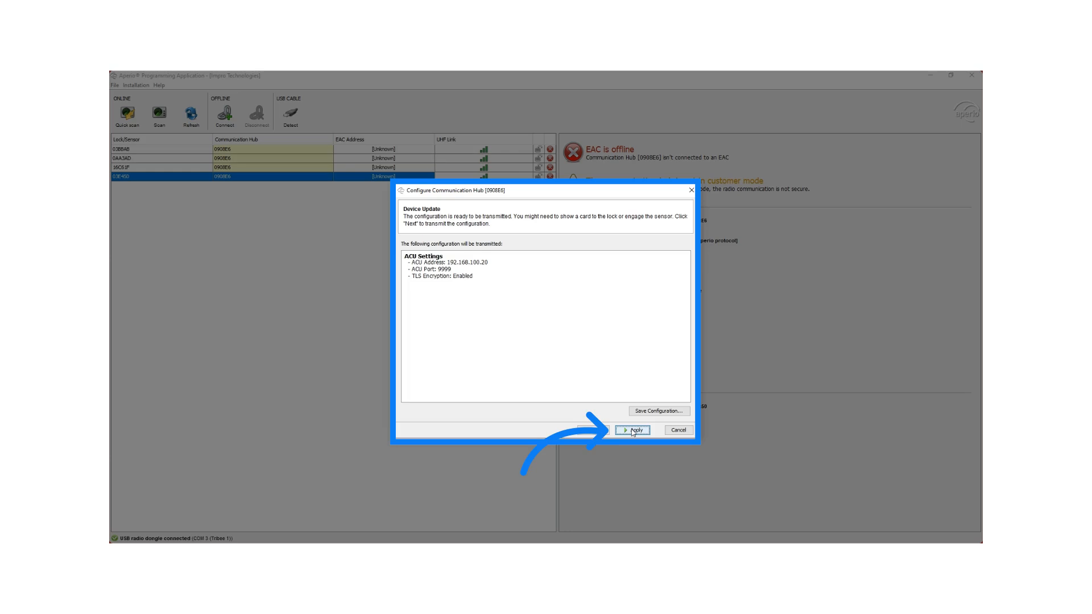
pyautogui.click(634, 431)
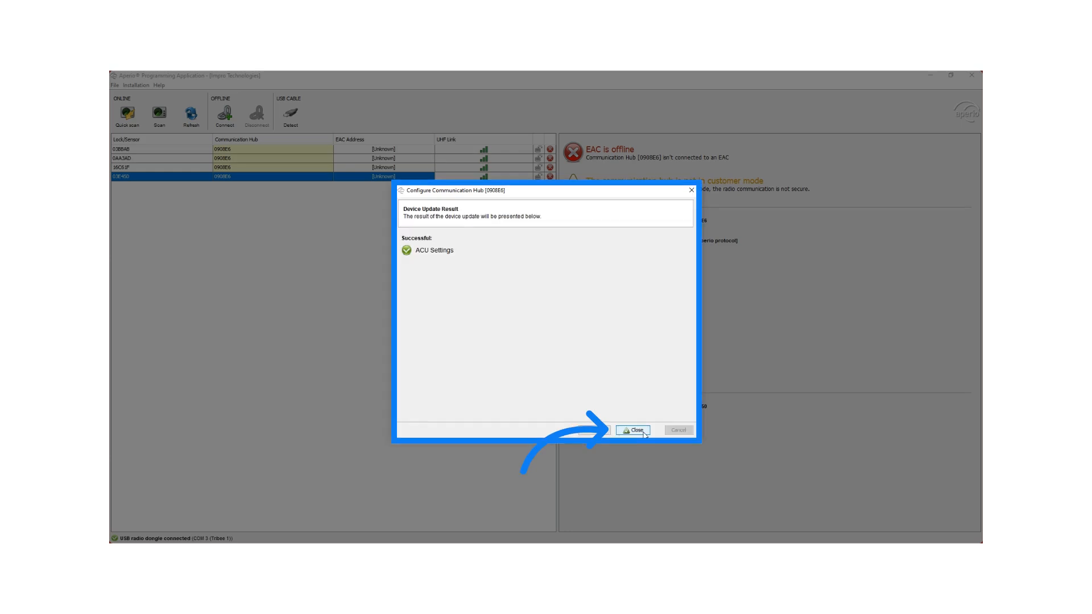
pyautogui.click(633, 430)
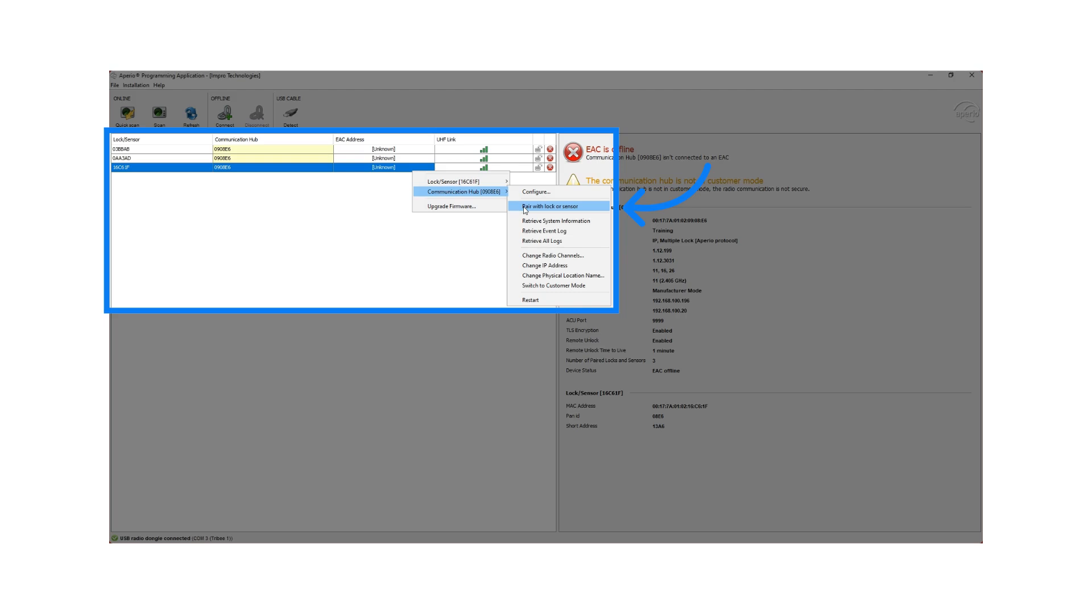
# Pair the communication hub with the lock after presenting a card.
pyautogui.click(552, 206)
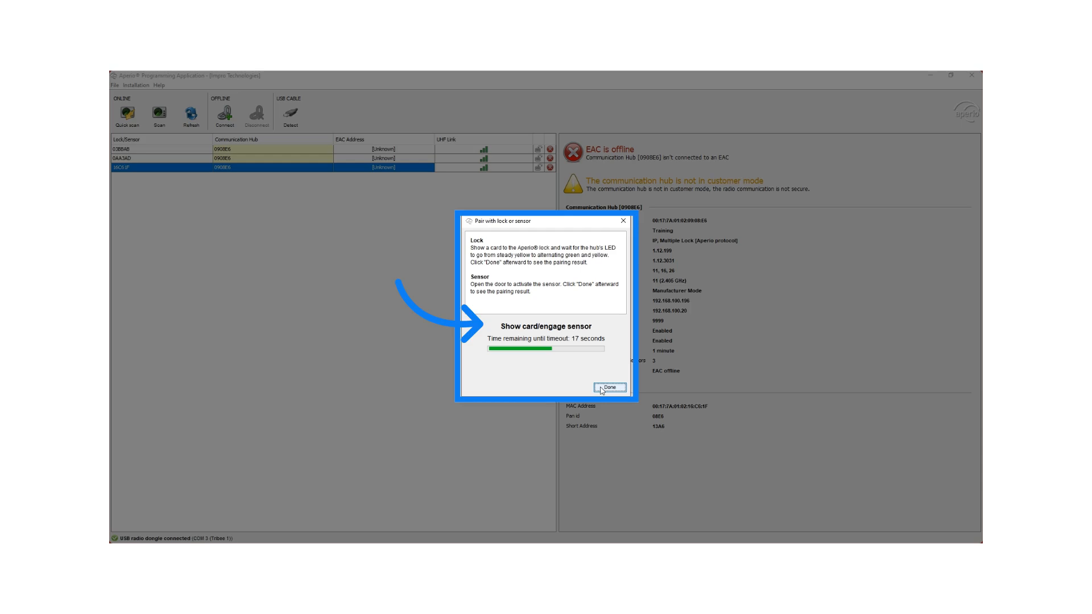
pyautogui.click(610, 387)
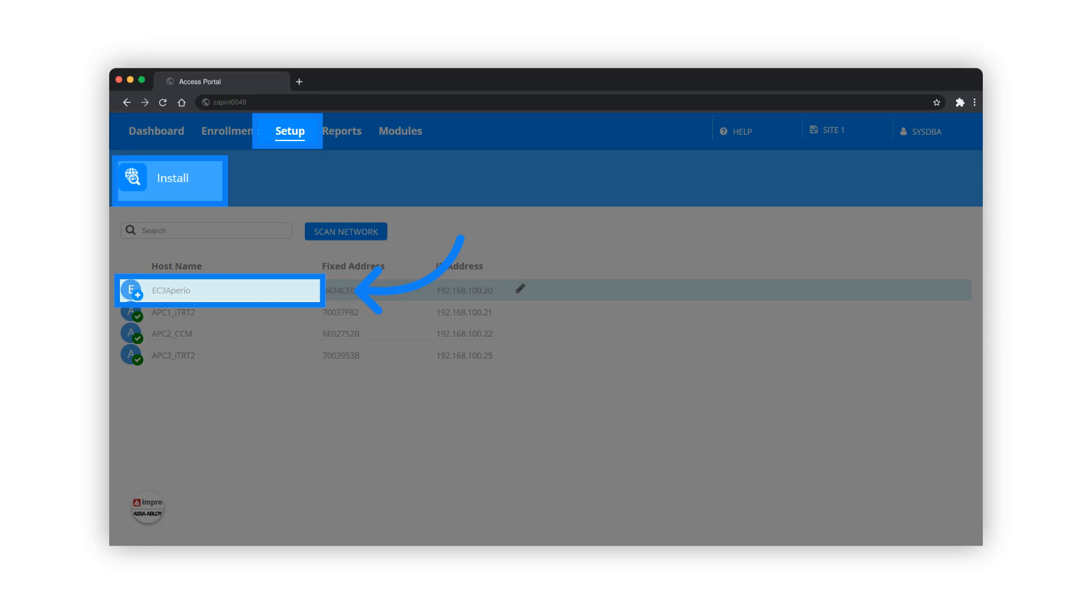
# Scan the EC3Aperio bus, install lock 0203E450 and view it listed as Quick Door 1 (IN).
pyautogui.click(209, 290)
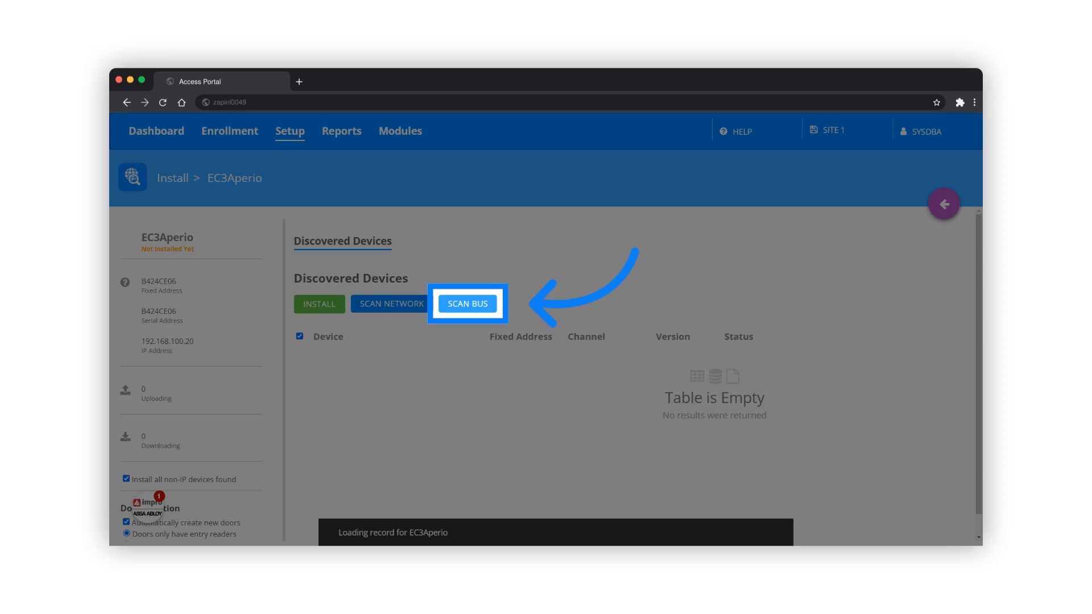
pyautogui.click(468, 304)
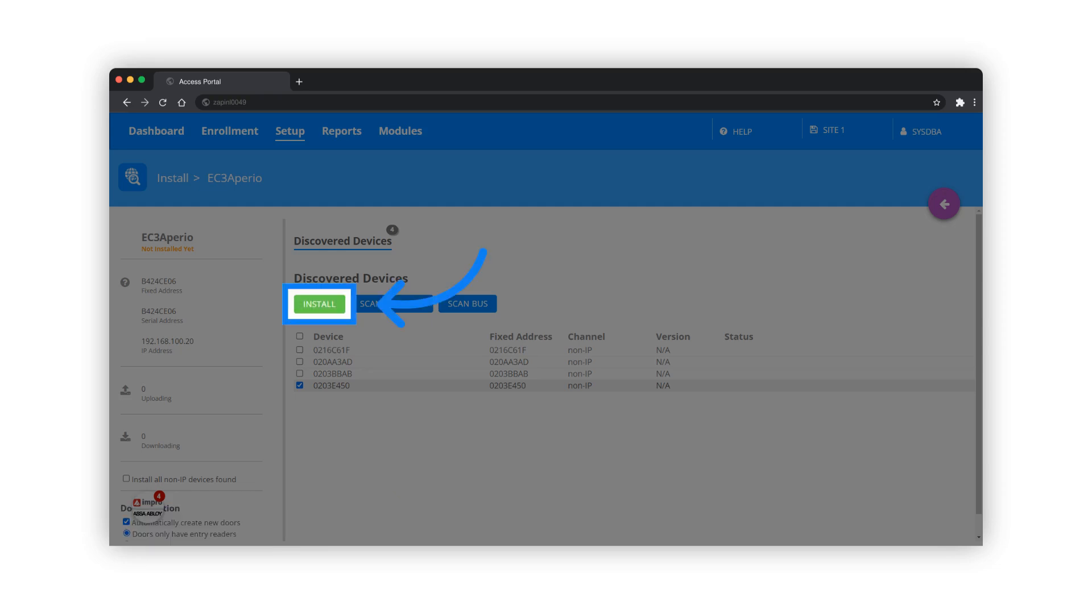
pyautogui.click(318, 304)
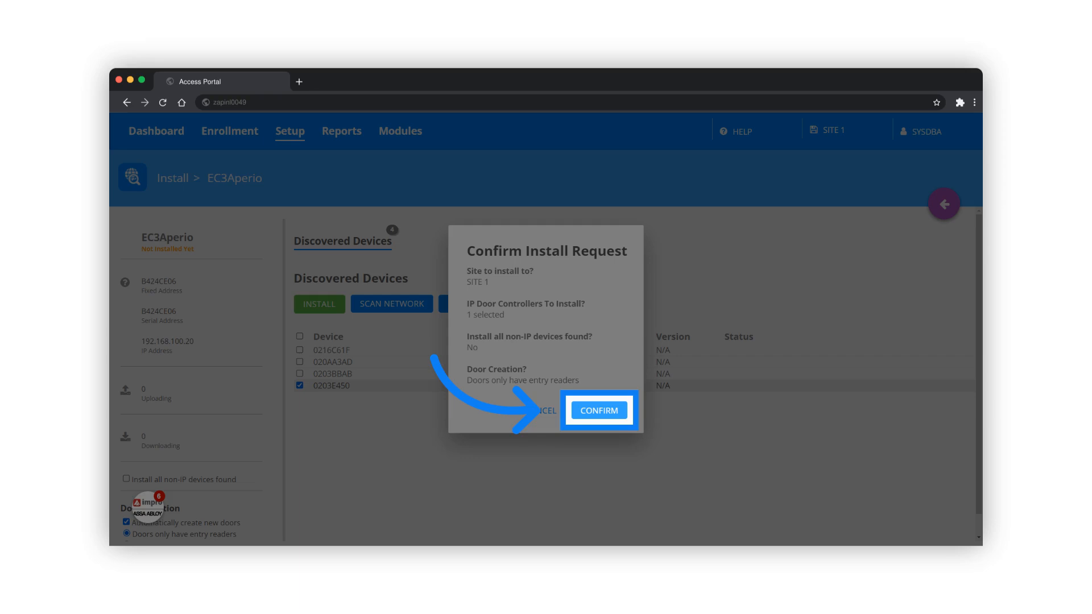
pyautogui.click(599, 411)
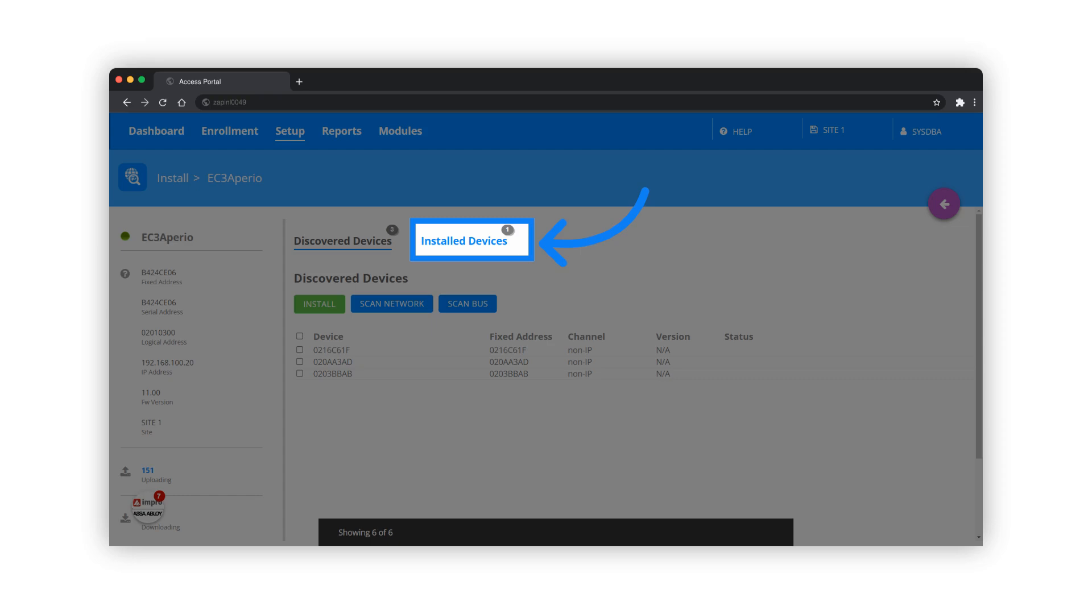
pyautogui.click(464, 241)
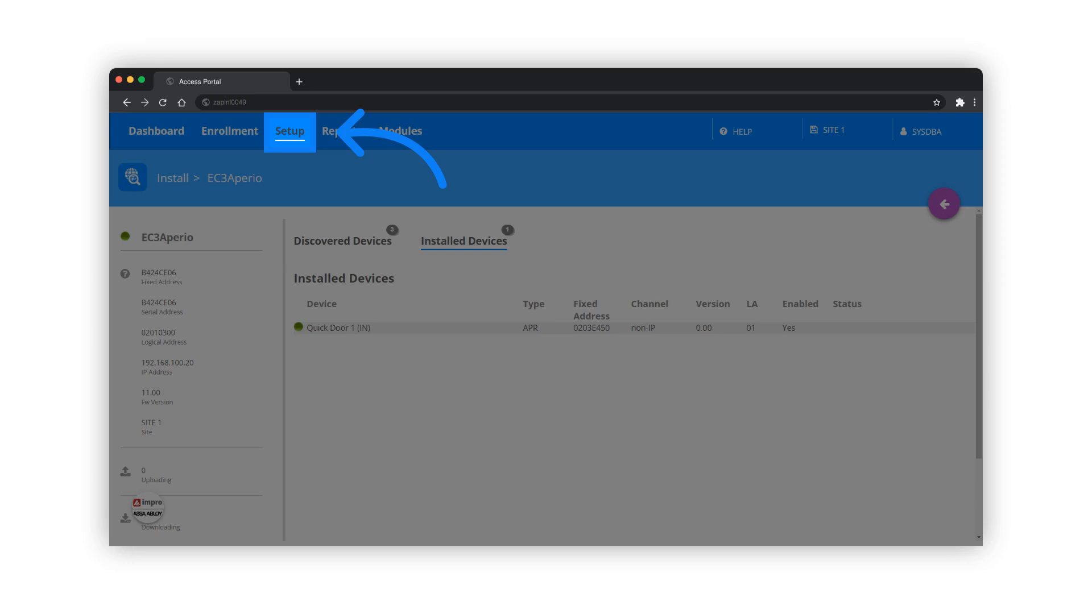
# Go to the Setup doors list to reach the Quick Door 1 record.
pyautogui.click(291, 130)
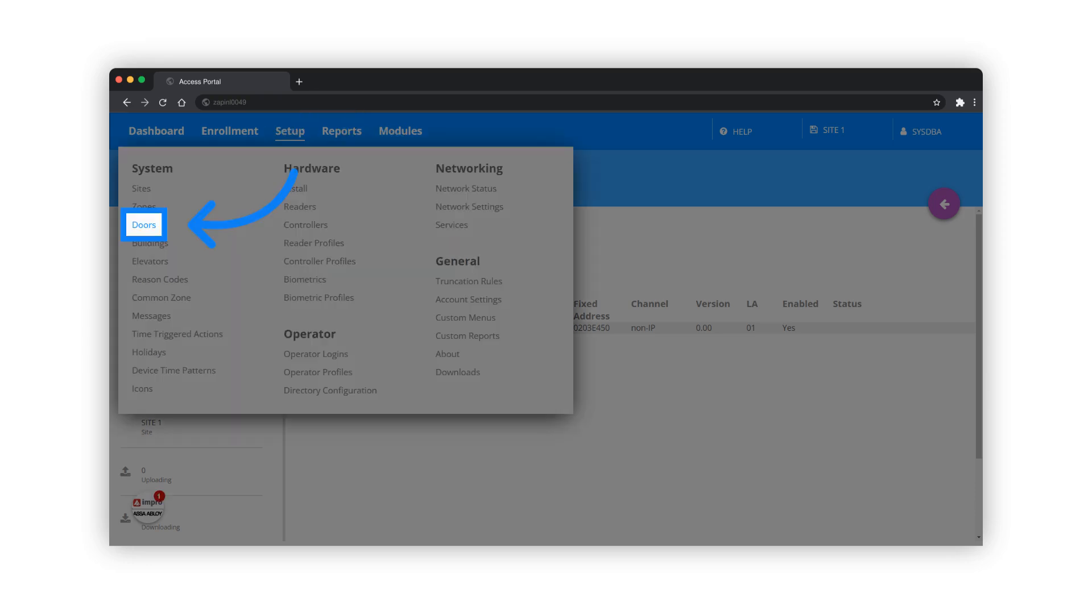
pyautogui.click(143, 225)
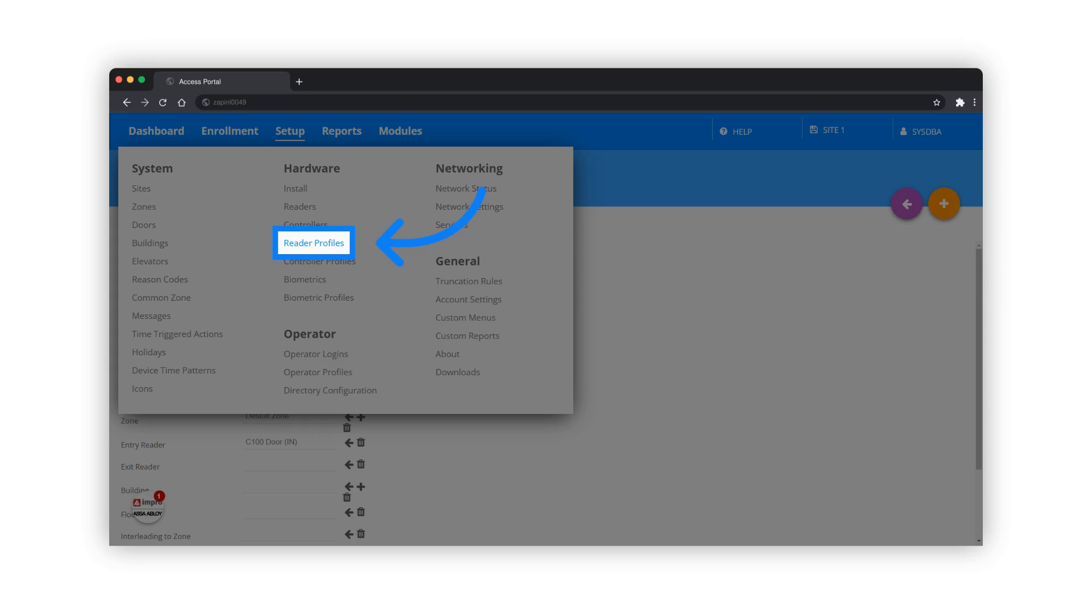
# Open the SITE 1 Aperio reader profile and view its assigned readers.
pyautogui.click(313, 242)
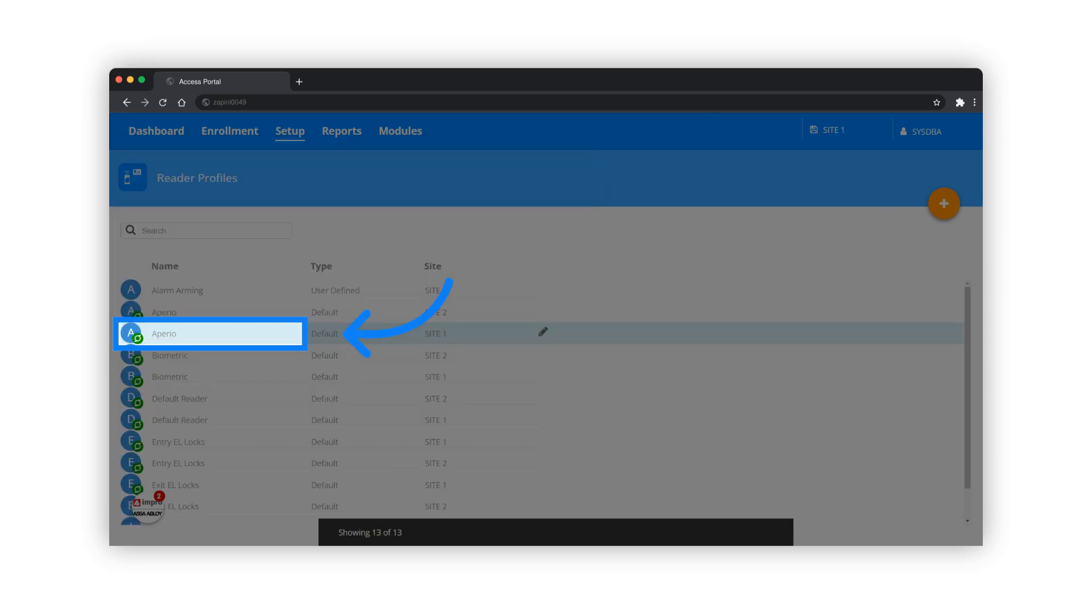
pyautogui.click(209, 333)
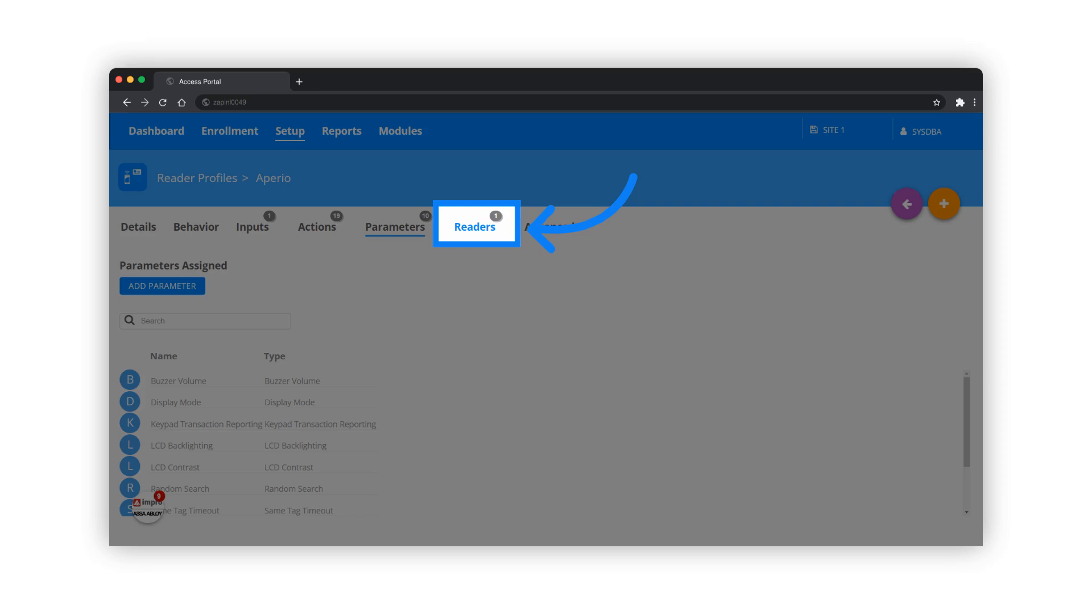
pyautogui.click(474, 227)
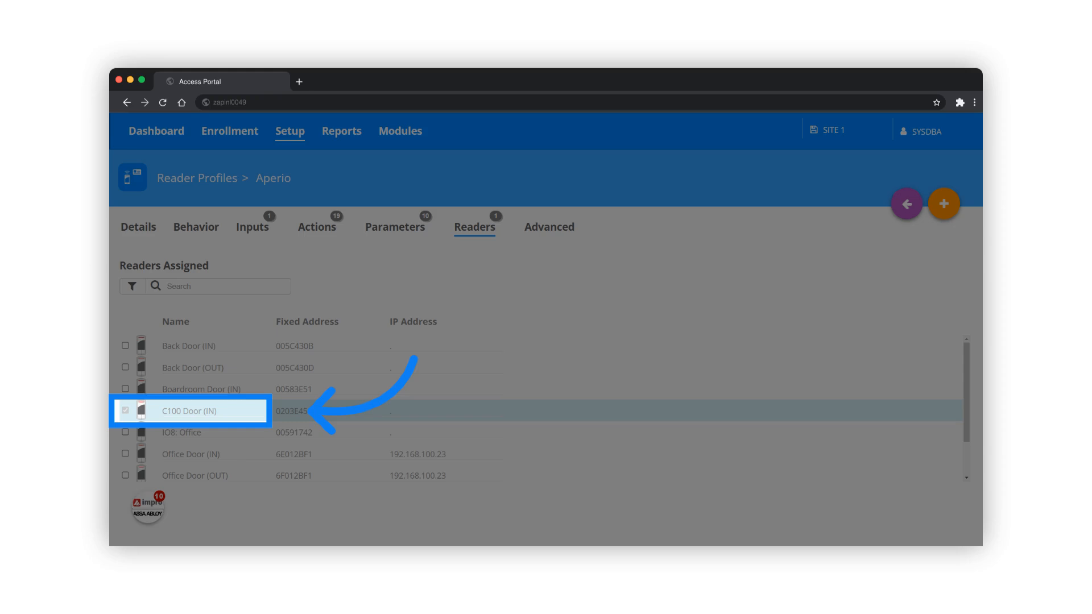
# Check the C100 Door (IN) reader entry, then the profile's behaviour and inputs.
pyautogui.click(196, 227)
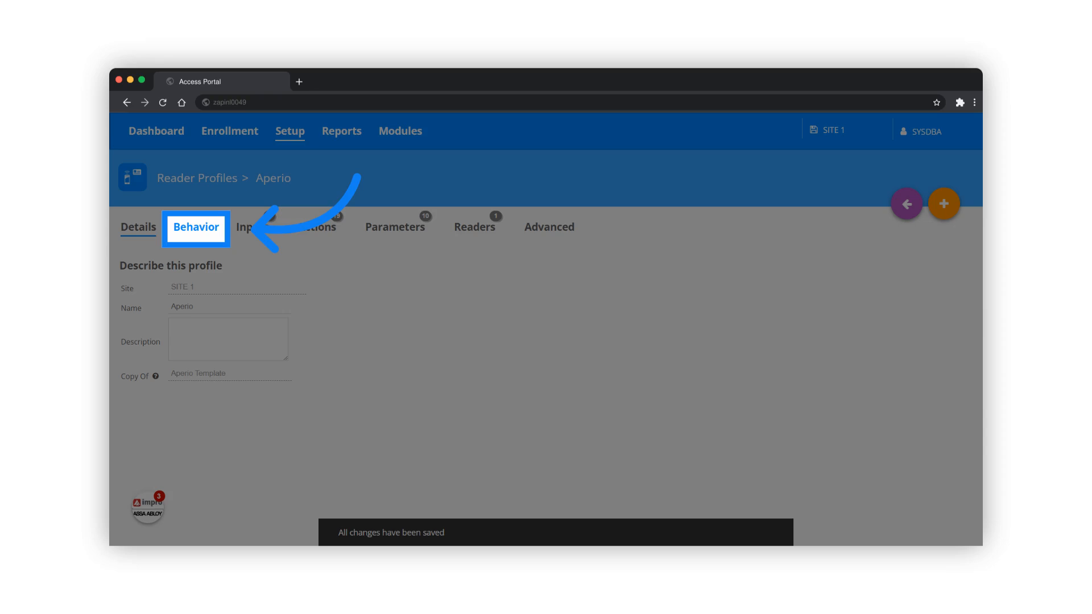
pyautogui.click(253, 226)
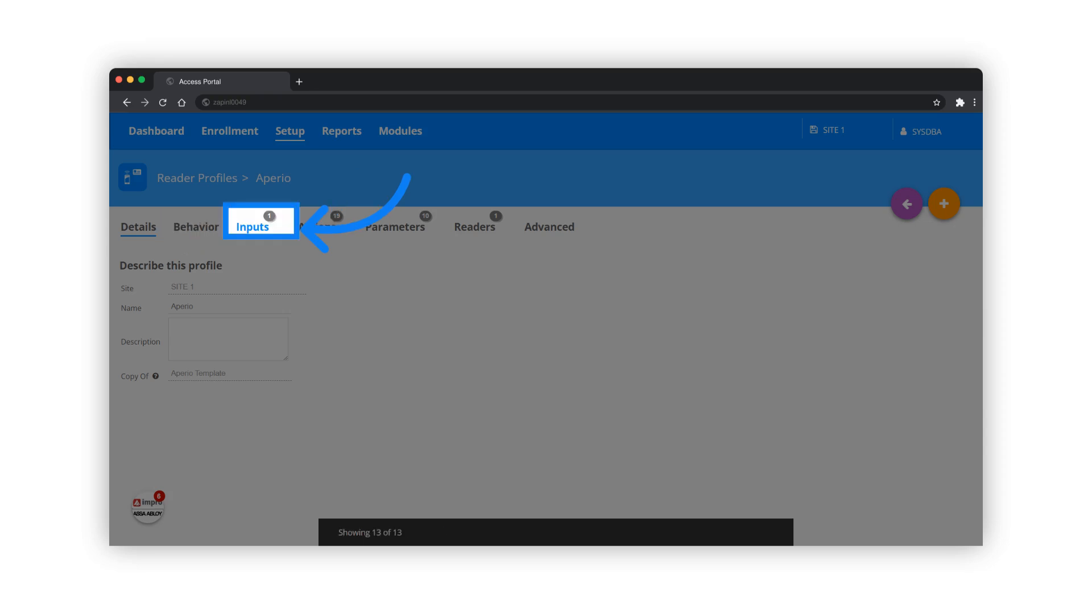
pyautogui.click(253, 227)
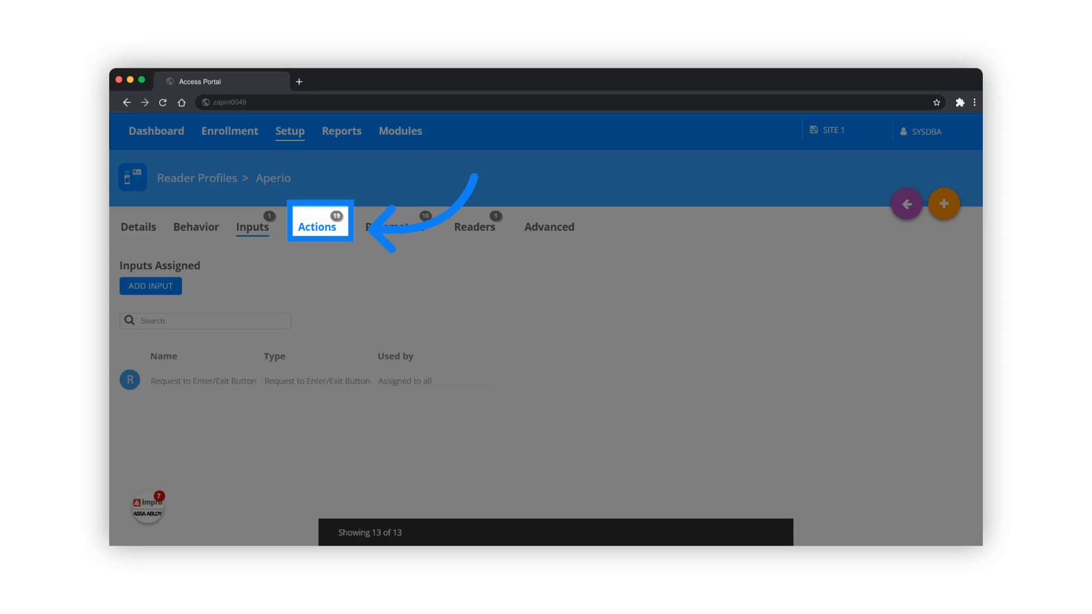